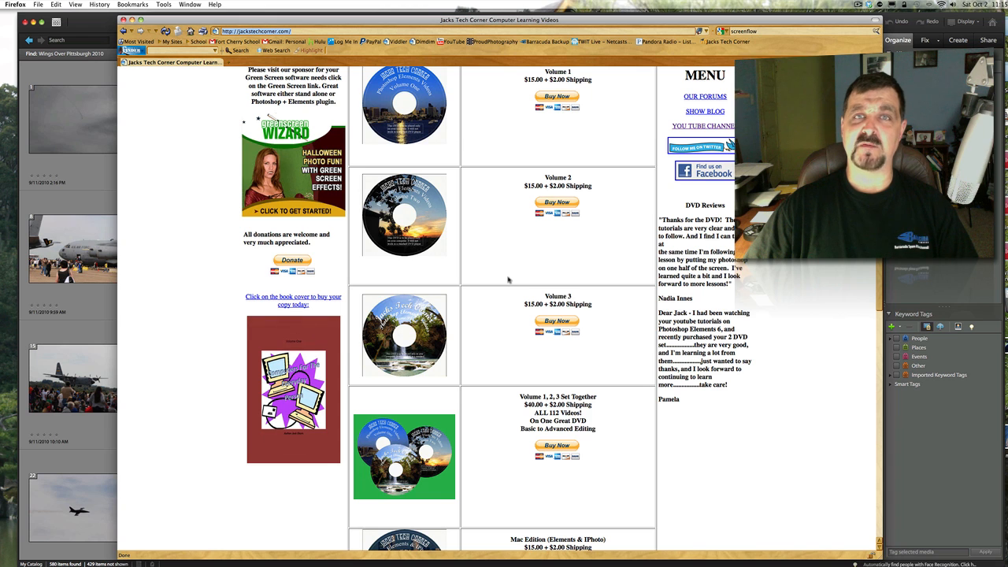
- Browse the Wings Over Pittsburgh 2010 grid and start Get Photos and Videos from the File menu
{"action": "scroll", "scroll_direction": "down", "scroll_amount": 3}
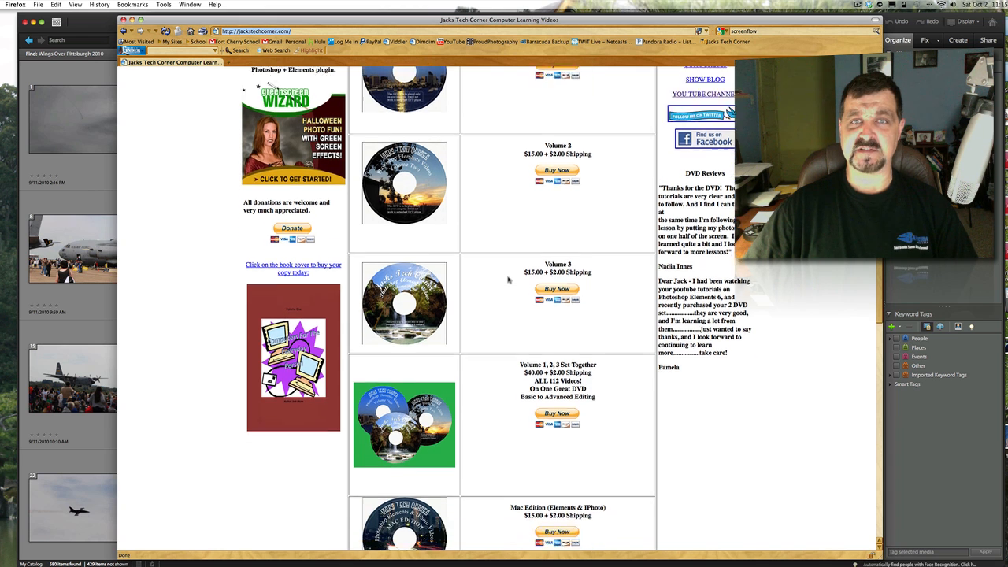
{"action": "scroll", "scroll_direction": "down", "scroll_amount": 3}
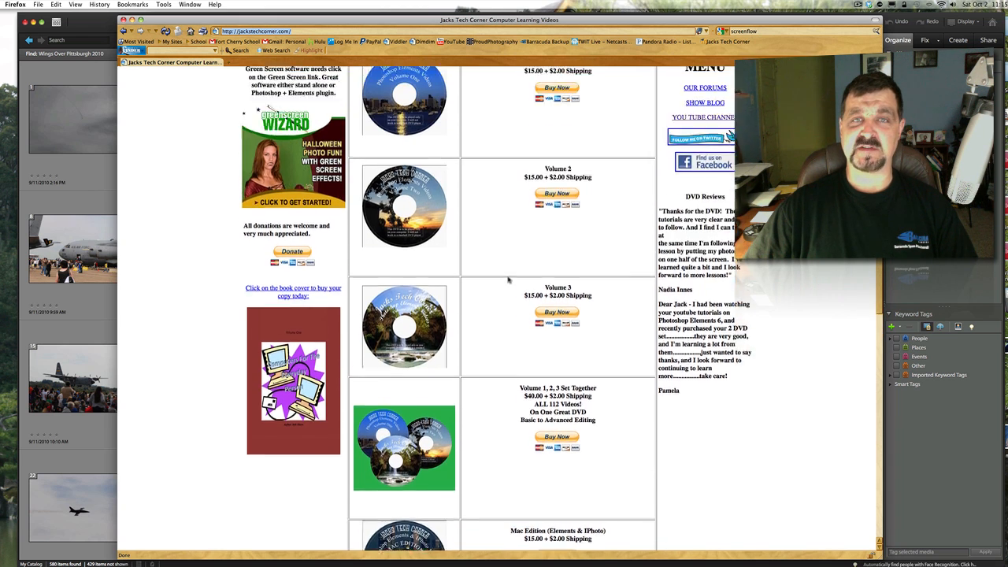
{"action": "scroll", "scroll_direction": "down", "scroll_amount": 3}
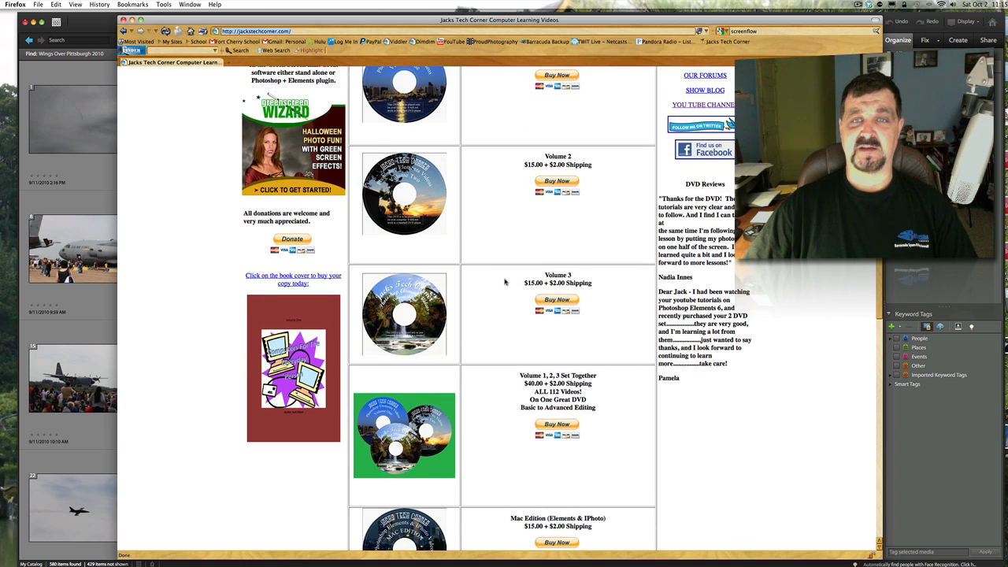
{"action": "scroll", "scroll_direction": "up", "scroll_amount": 3}
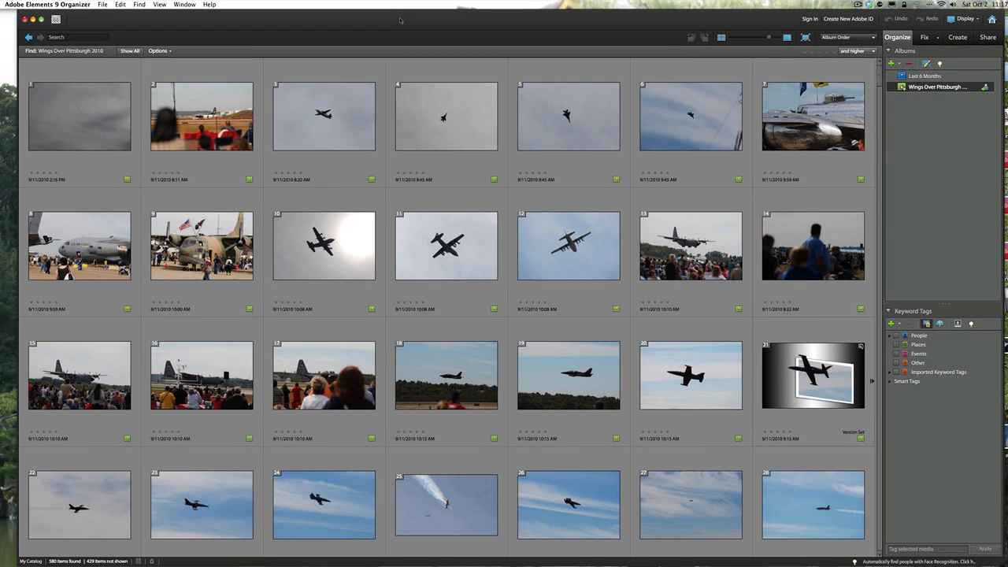
{"action": "mouse_move", "coordinate": [296, 26]}
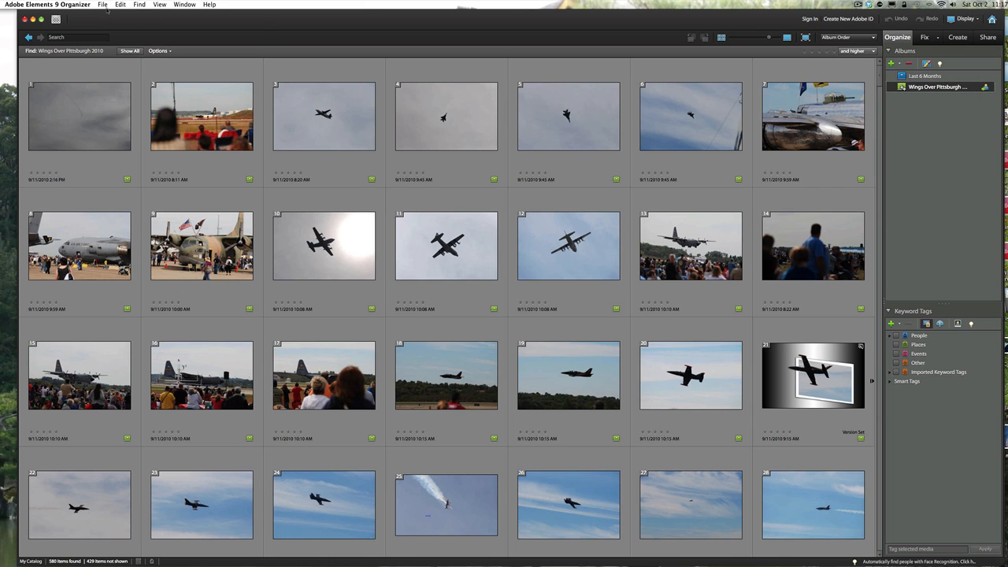
{"action": "left_click", "coordinate": [103, 5]}
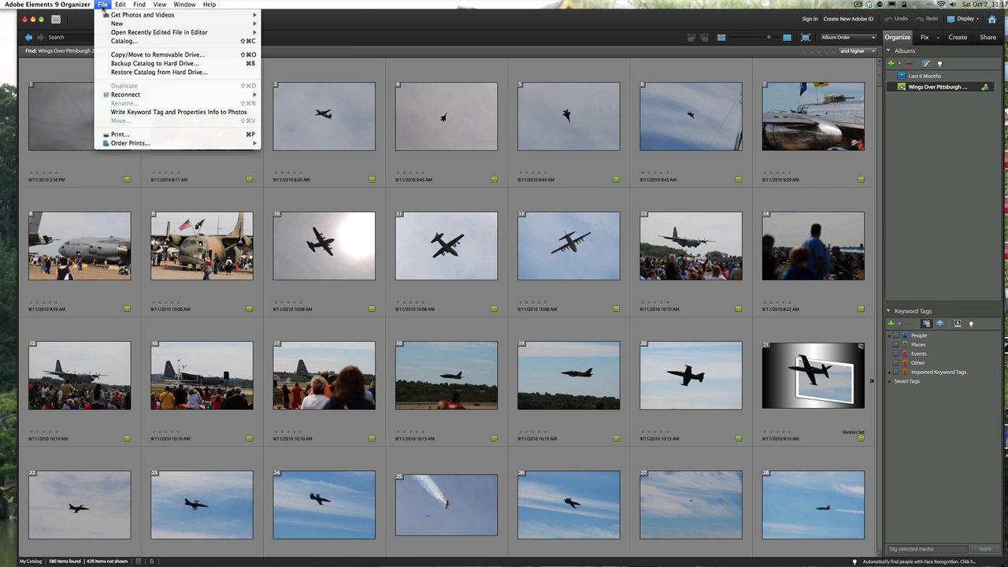
{"action": "mouse_move", "coordinate": [141, 14]}
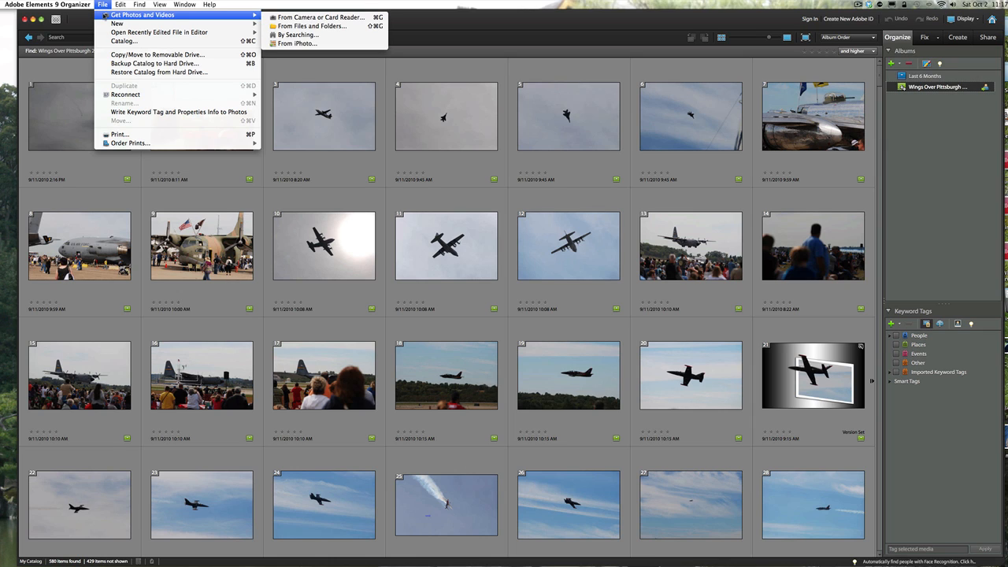
{"action": "mouse_move", "coordinate": [318, 16]}
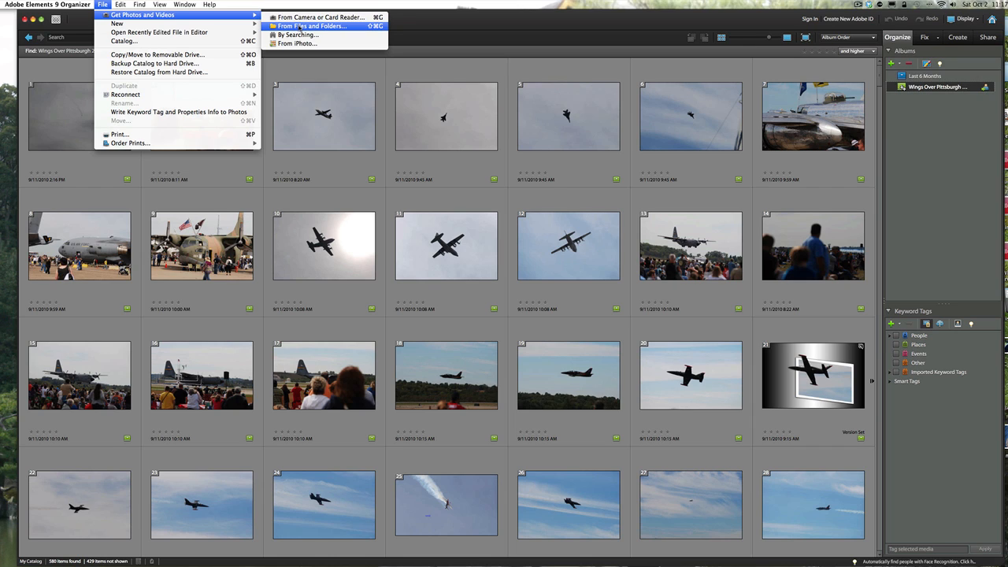
{"action": "mouse_move", "coordinate": [297, 35]}
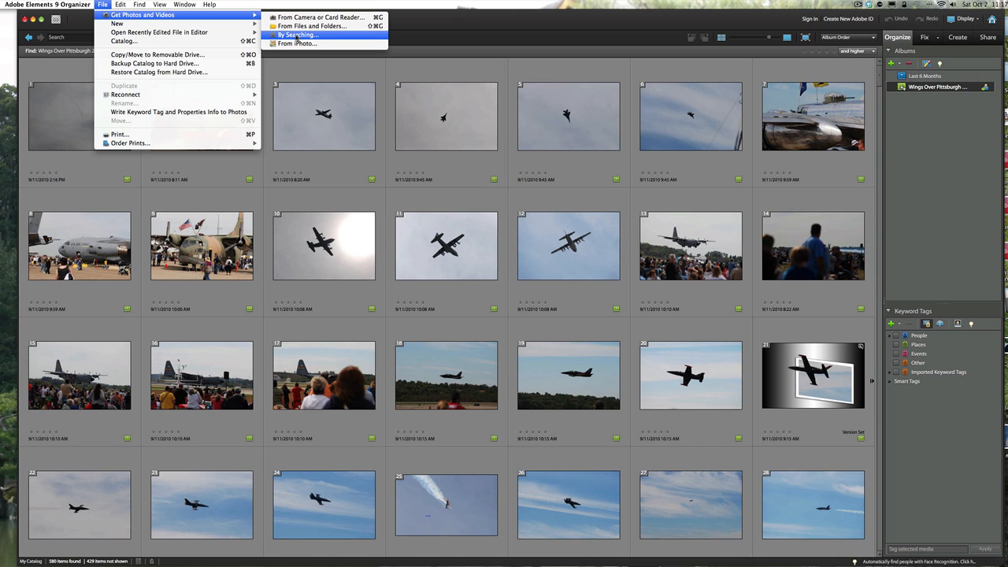
{"action": "mouse_move", "coordinate": [298, 44]}
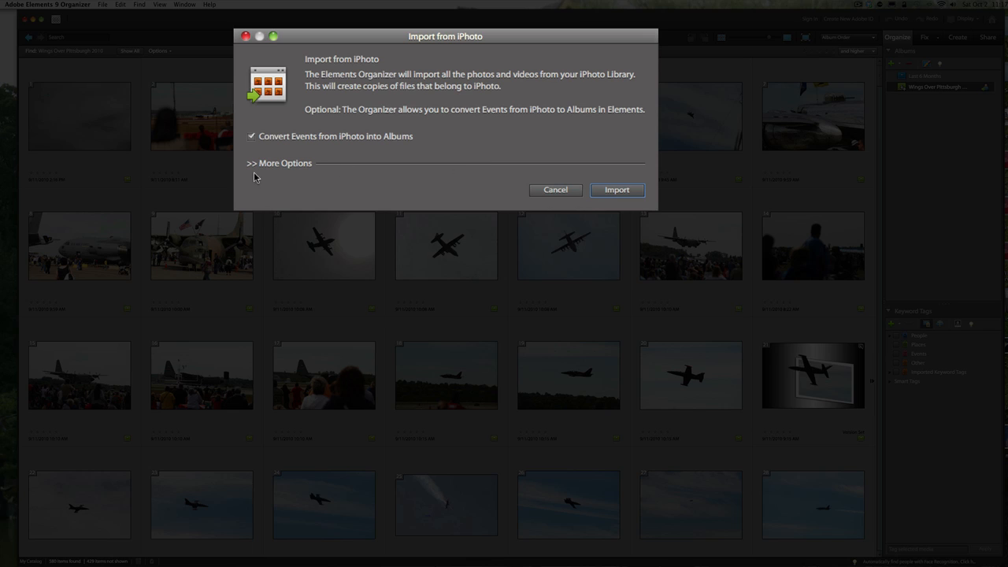
- Under More Options deselect All Events and All Albums, select Carnegie Musume, and import it
{"action": "left_click", "coordinate": [280, 162]}
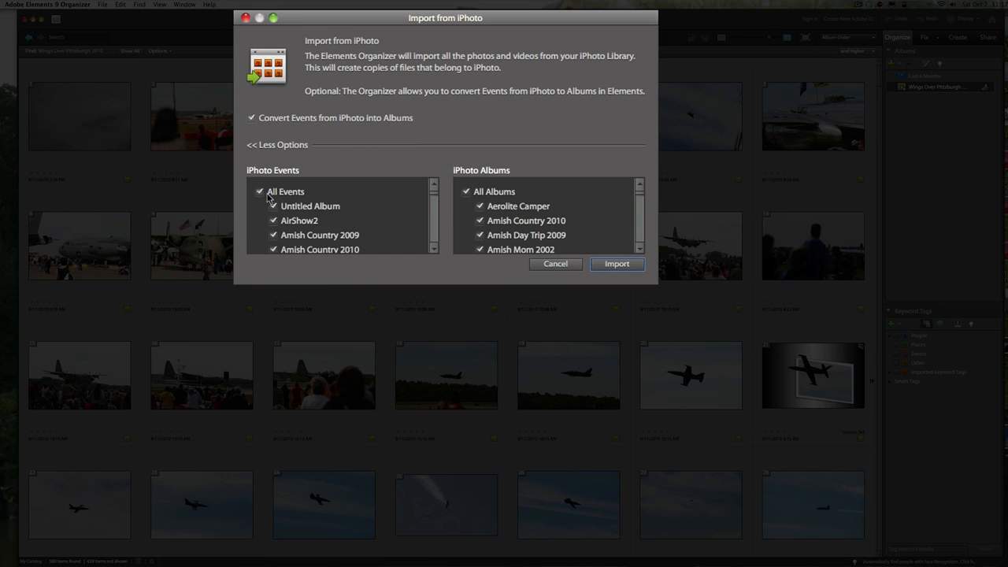
{"action": "left_click", "coordinate": [260, 192]}
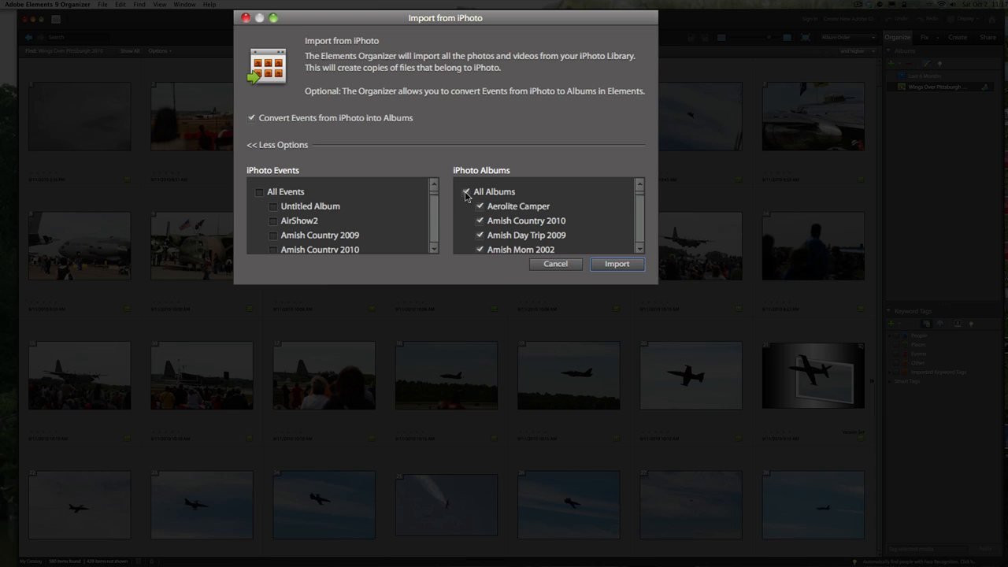
{"action": "left_click", "coordinate": [466, 192]}
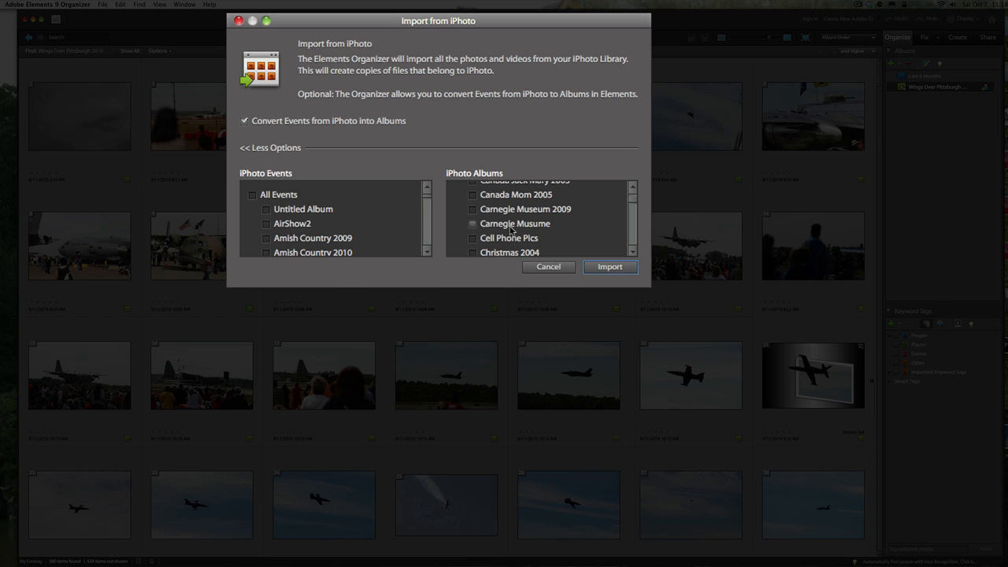
{"action": "left_click", "coordinate": [472, 224]}
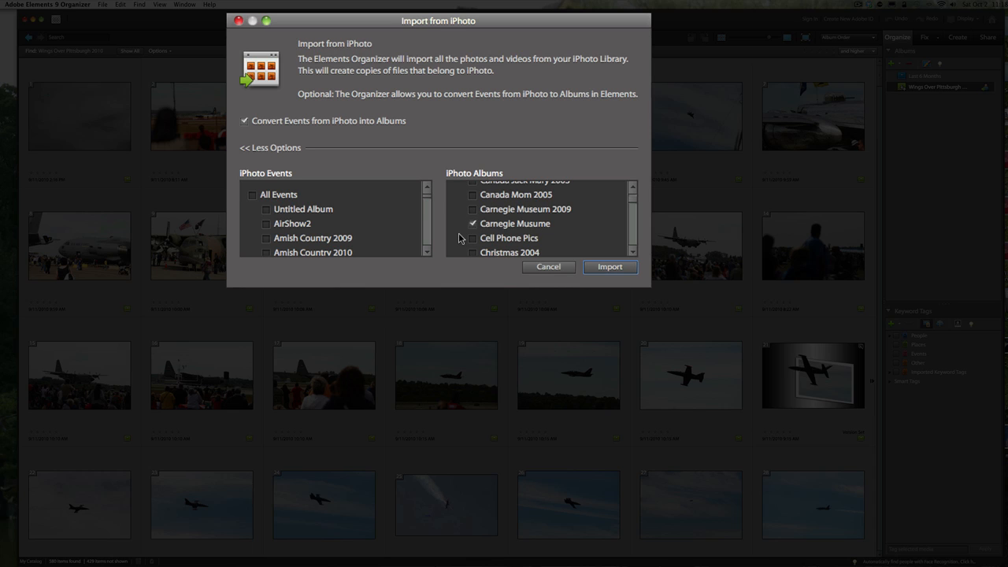
{"action": "mouse_move", "coordinate": [566, 282]}
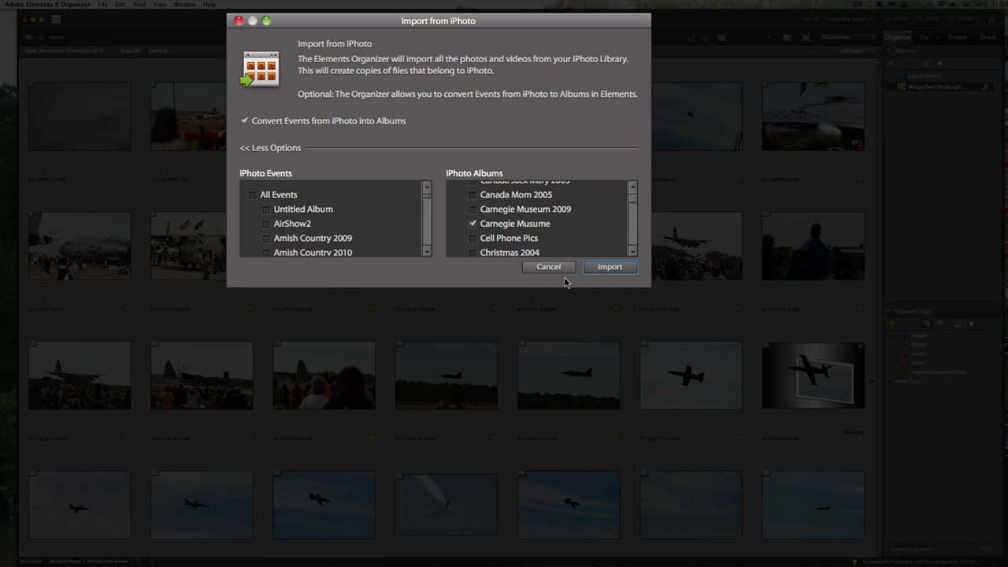
{"action": "left_click", "coordinate": [548, 266]}
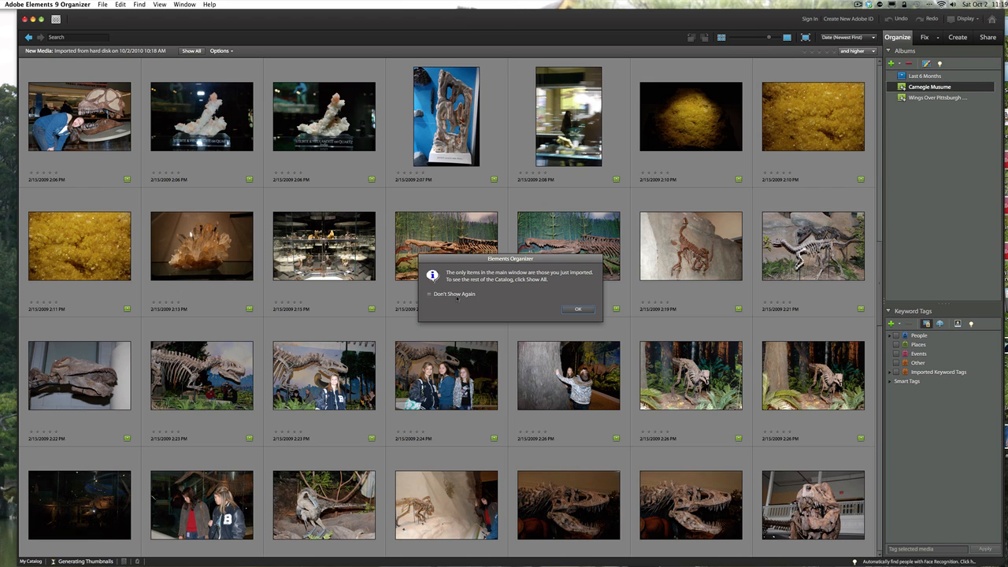
- Dismiss the new-items notice with Don't Show Again and return to Wings Over Pittsburgh 2010
{"action": "left_click", "coordinate": [429, 294]}
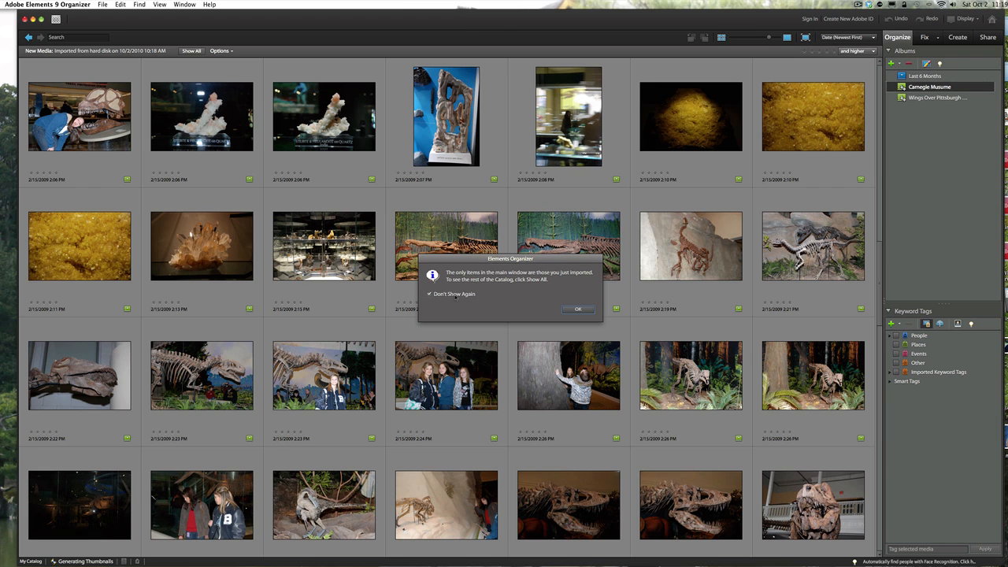
{"action": "left_click", "coordinate": [577, 307]}
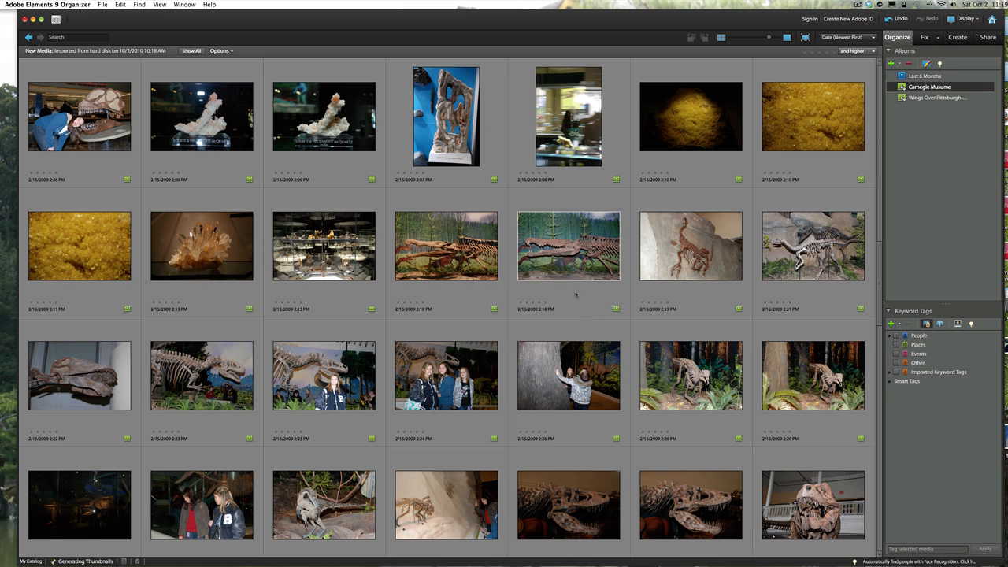
{"action": "left_click", "coordinate": [568, 245]}
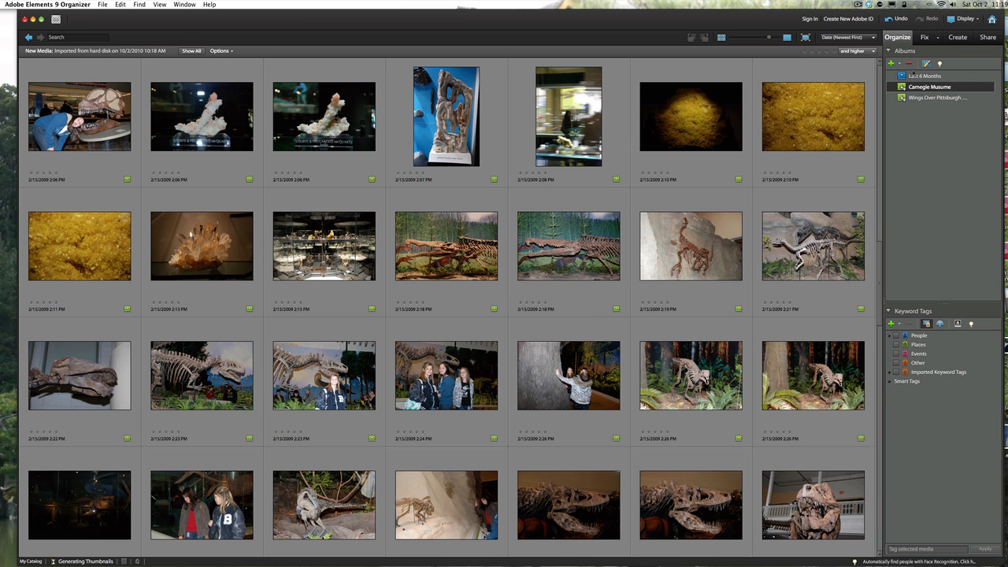
{"action": "left_click", "coordinate": [936, 98]}
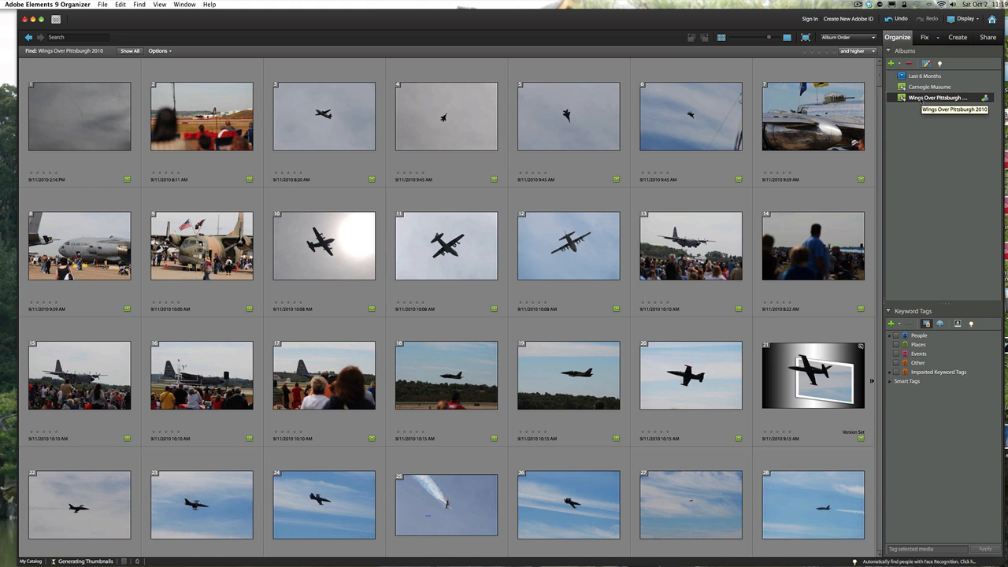
- Switch from Wings Over Pittsburgh to the Carnegie Museum album and browse its dinosaur thumbnails
{"action": "left_click", "coordinate": [929, 86]}
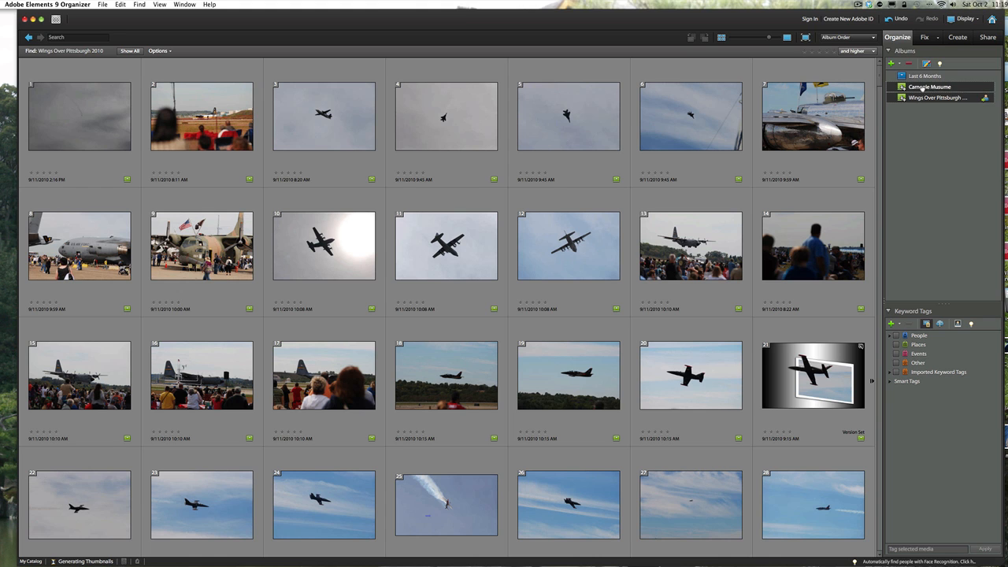
{"action": "left_click", "coordinate": [929, 86]}
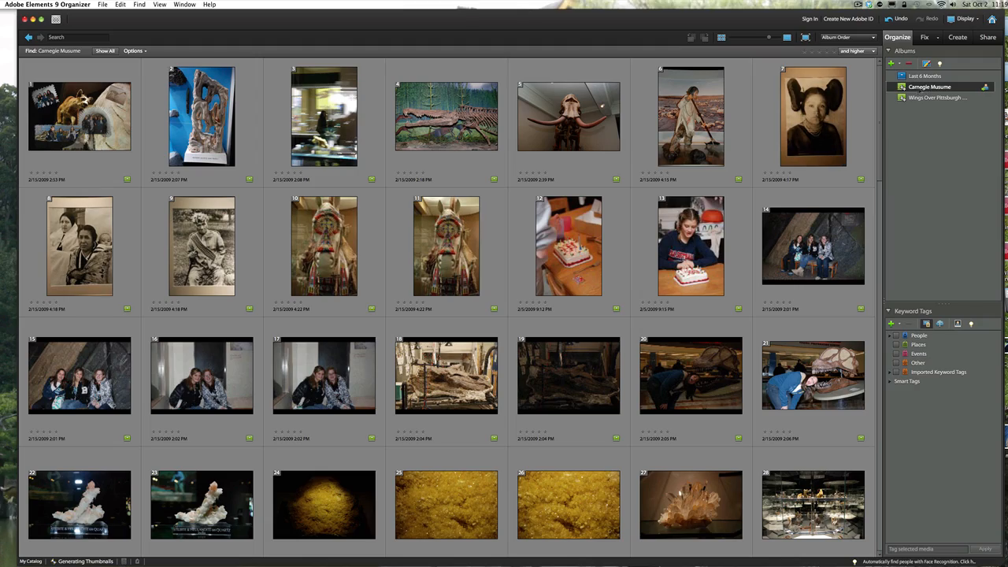
{"action": "scroll", "scroll_direction": "down", "scroll_amount": 3}
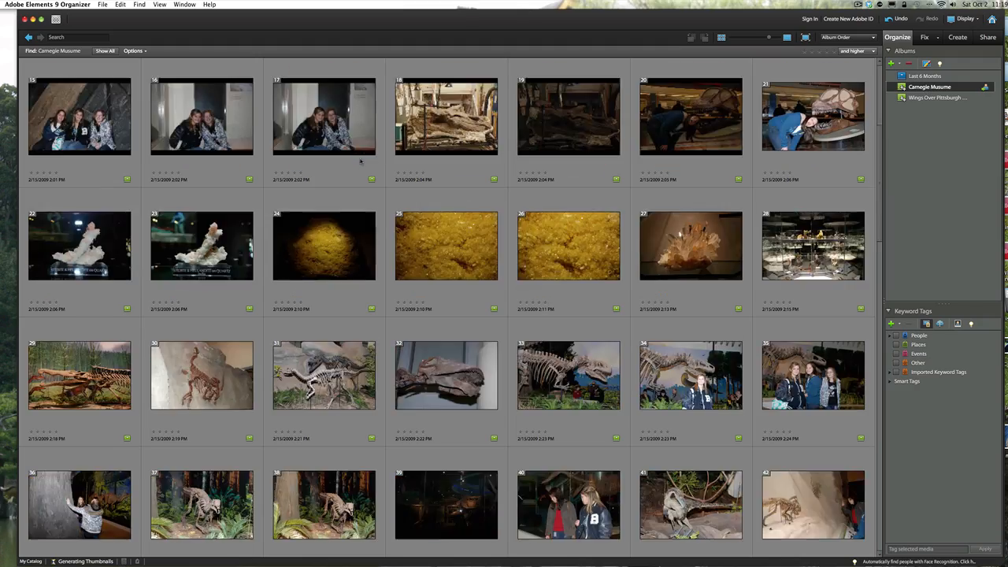
{"action": "scroll", "scroll_direction": "down", "scroll_amount": 3}
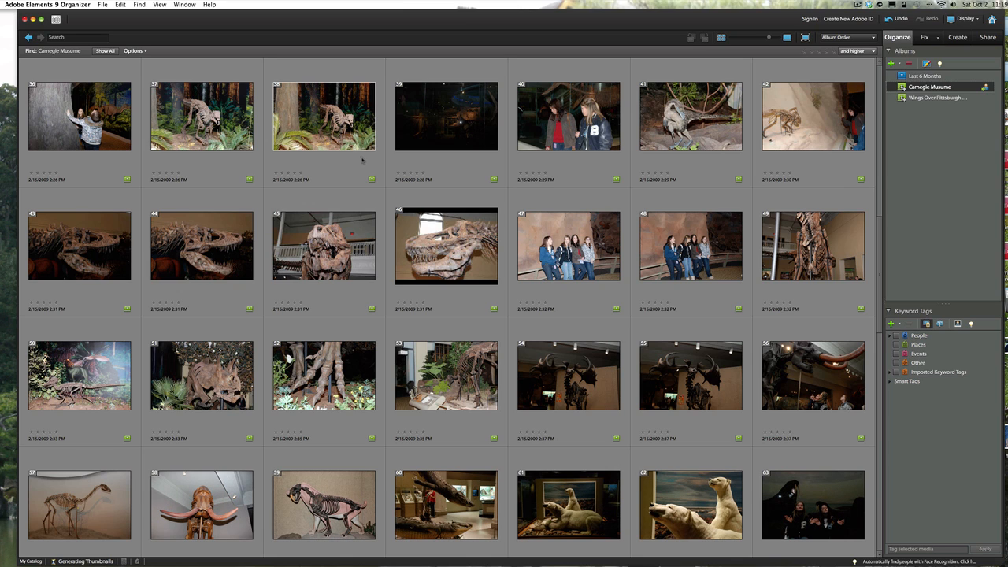
{"action": "mouse_move", "coordinate": [346, 166]}
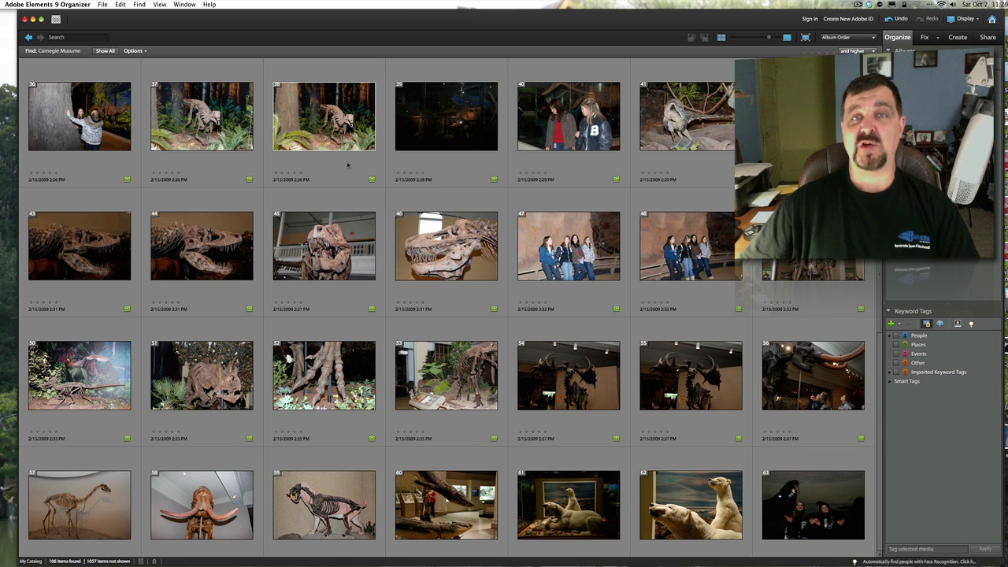
{"action": "mouse_move", "coordinate": [356, 165]}
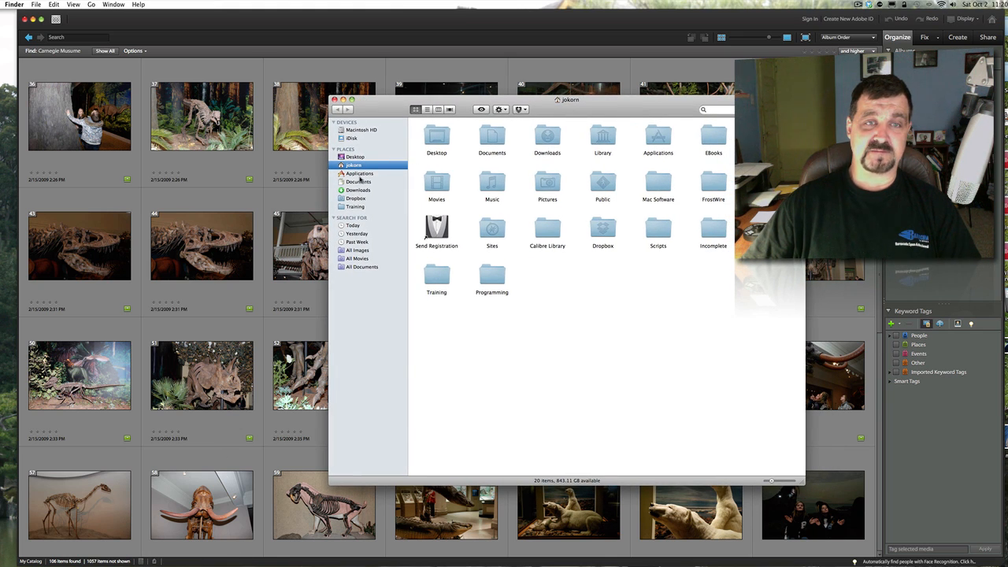
- Drill down Pictures > Adobe > Organizer > External Library Media > Originals > 2009 > Mar 14, 2009
{"action": "double_click", "coordinate": [548, 186]}
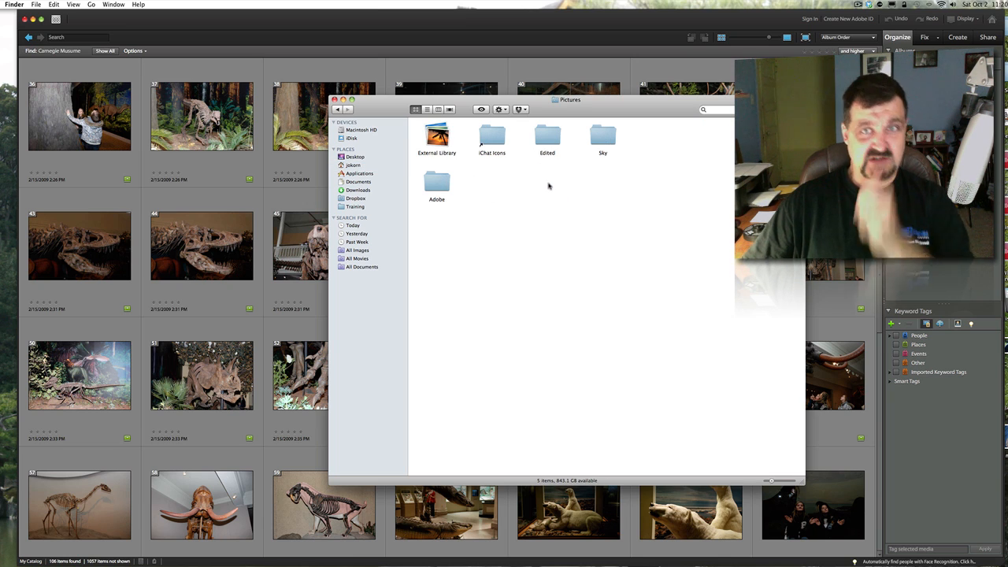
{"action": "left_click", "coordinate": [436, 183]}
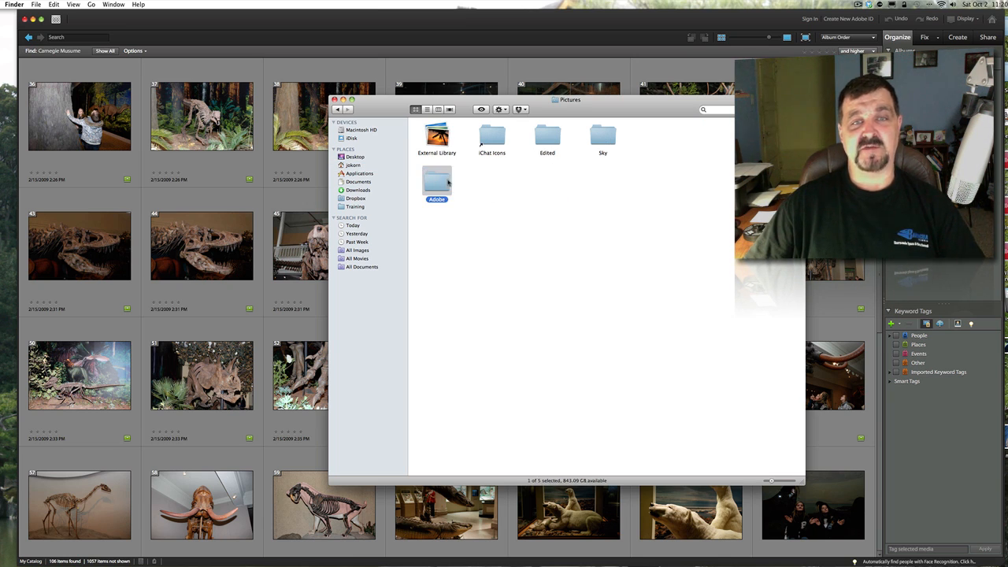
{"action": "double_click", "coordinate": [436, 182]}
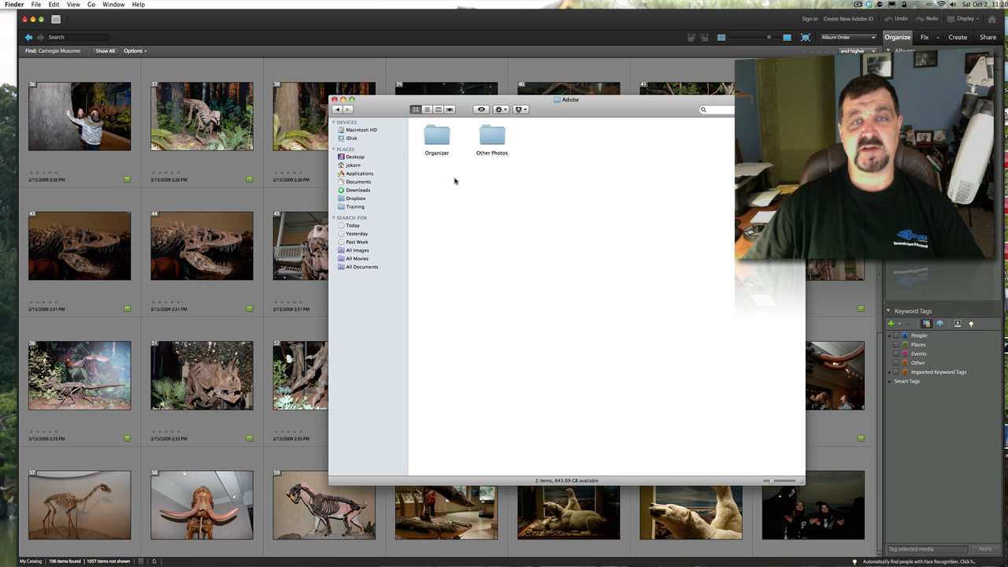
{"action": "double_click", "coordinate": [436, 135]}
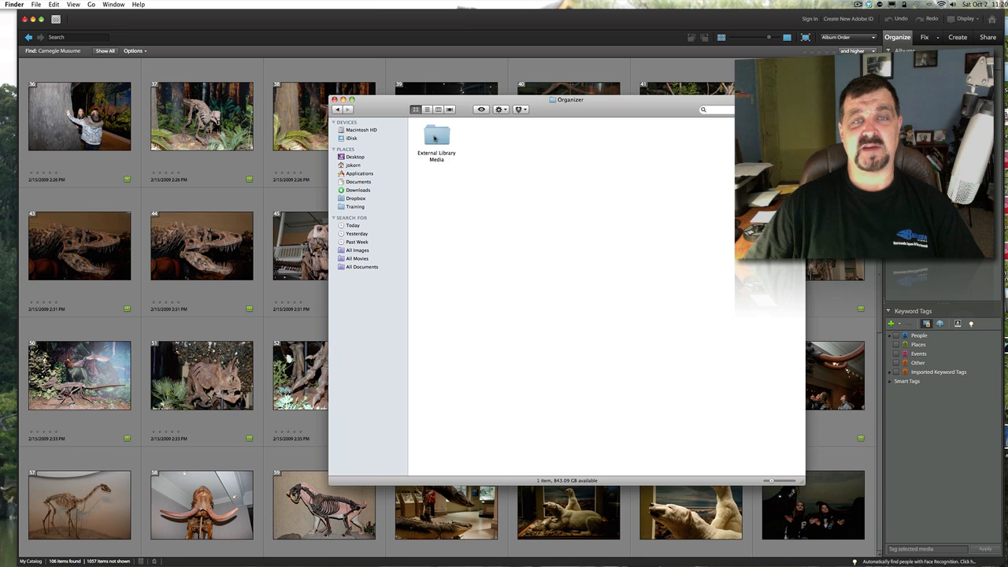
{"action": "double_click", "coordinate": [437, 136]}
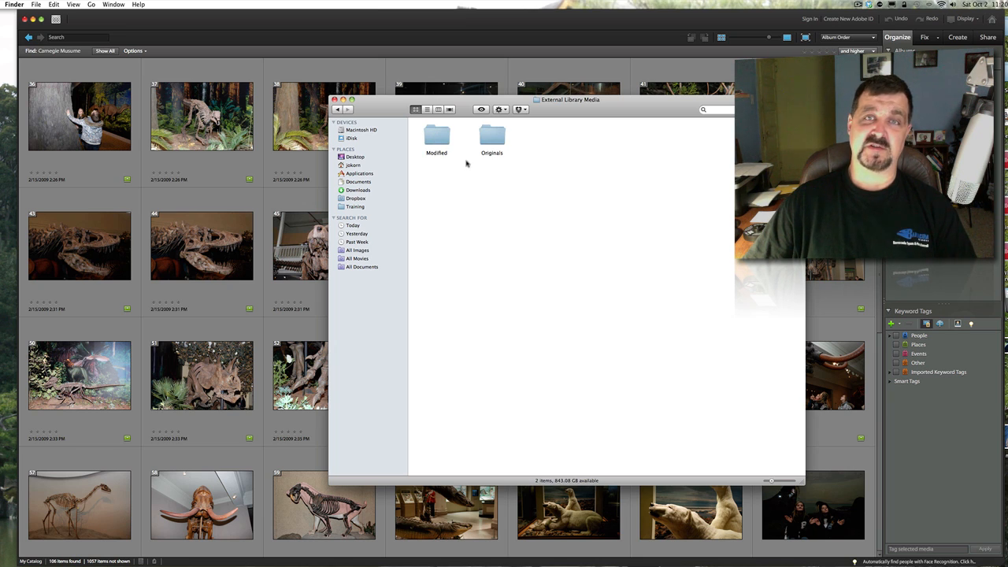
{"action": "mouse_move", "coordinate": [470, 166]}
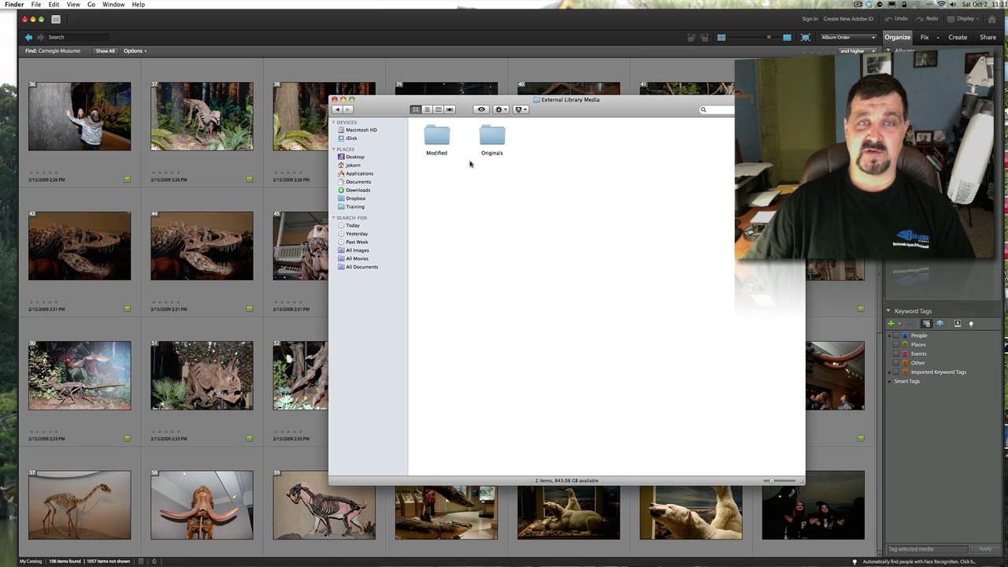
{"action": "left_click", "coordinate": [436, 135]}
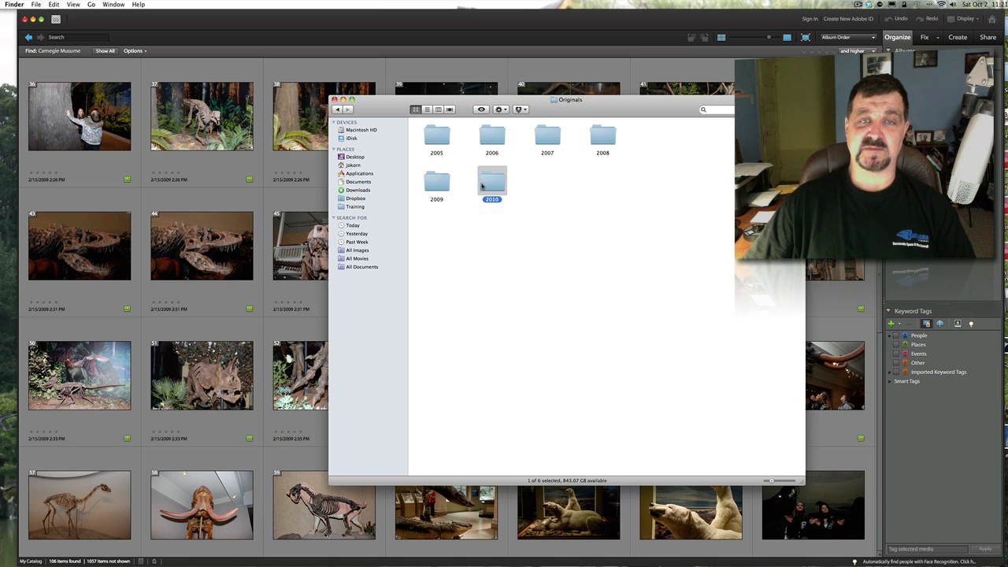
{"action": "double_click", "coordinate": [436, 189]}
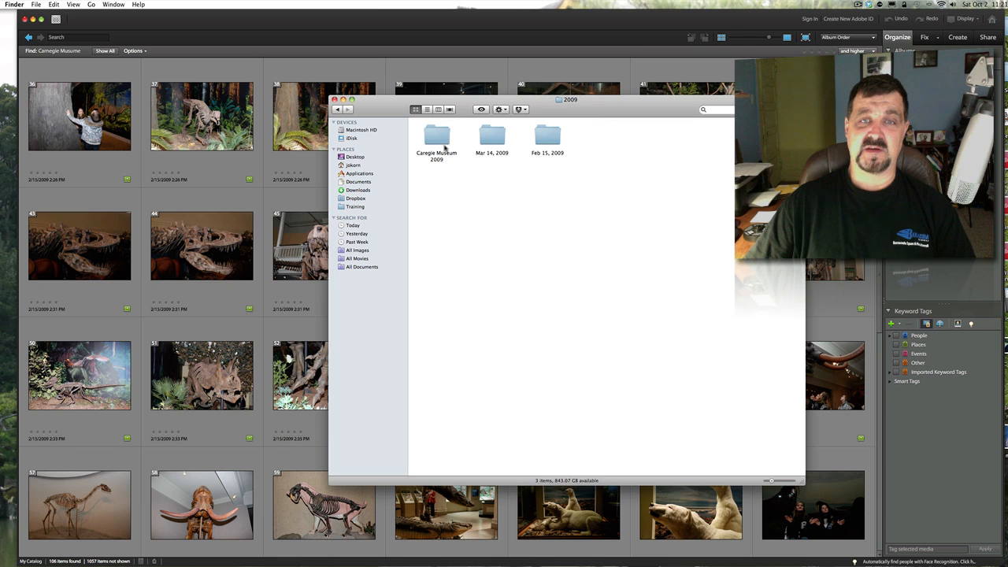
{"action": "double_click", "coordinate": [437, 136]}
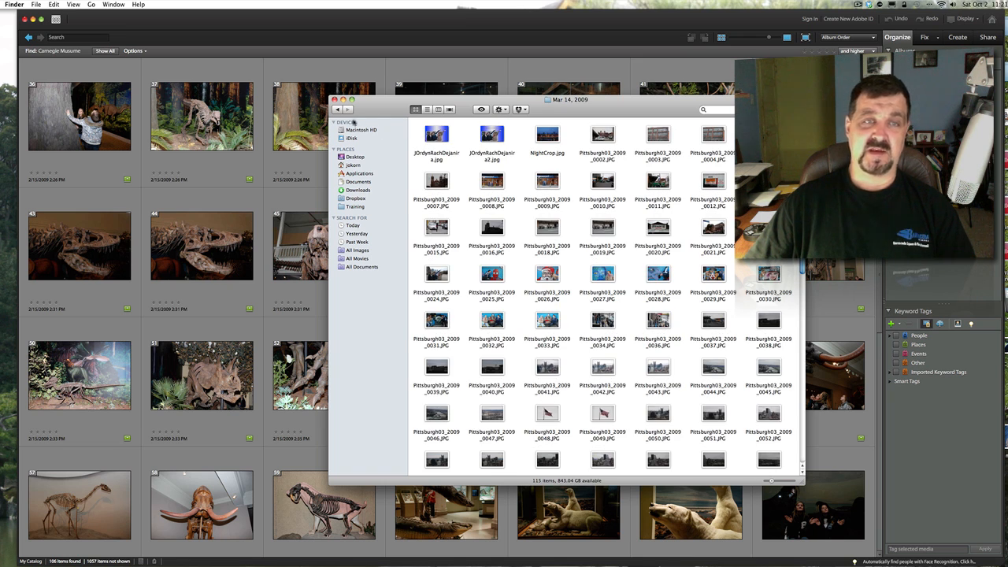
- Navigate back up to Pictures and point out the iPhoto library and Adobe folder there
{"action": "left_click", "coordinate": [339, 108]}
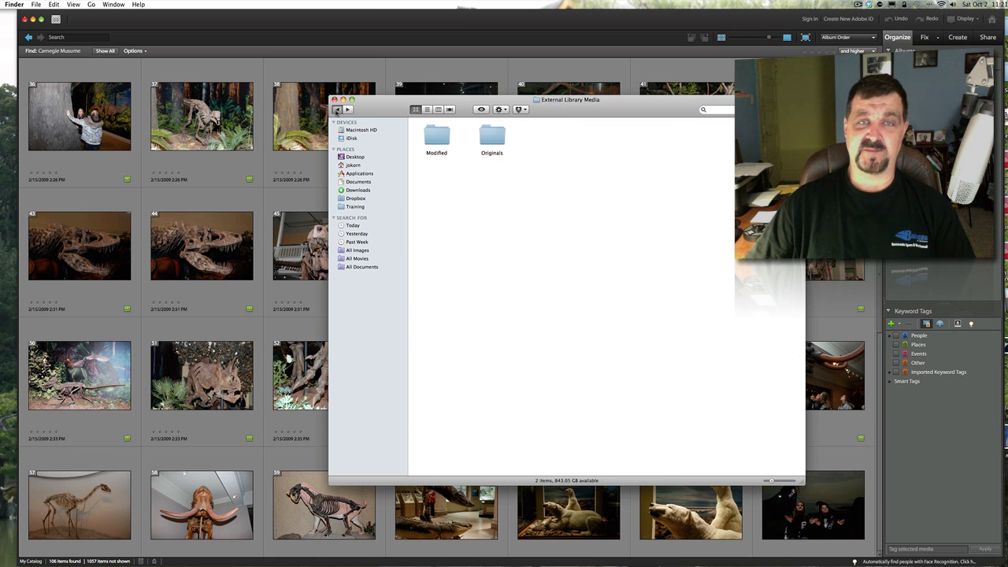
{"action": "left_click", "coordinate": [339, 110]}
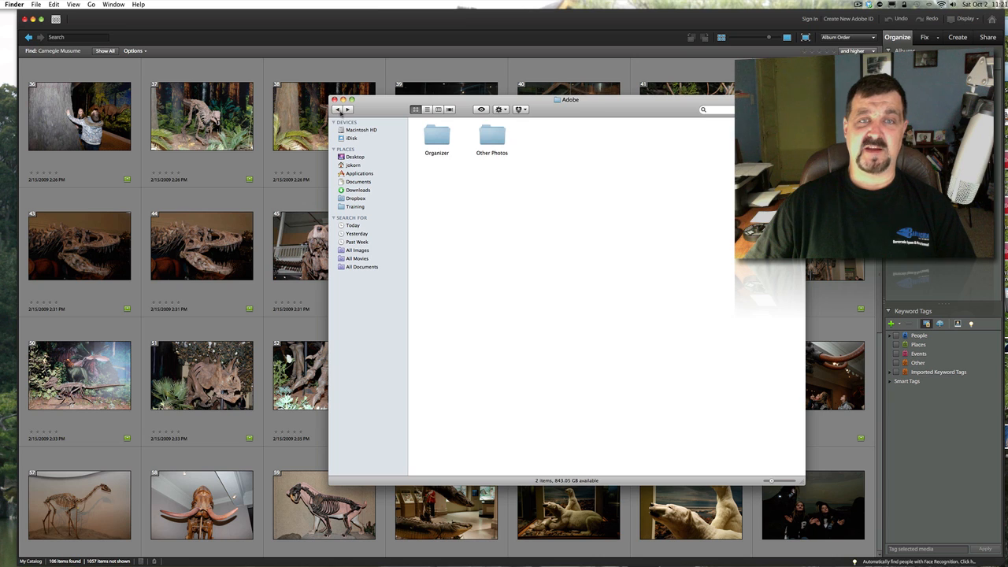
{"action": "left_click", "coordinate": [338, 110]}
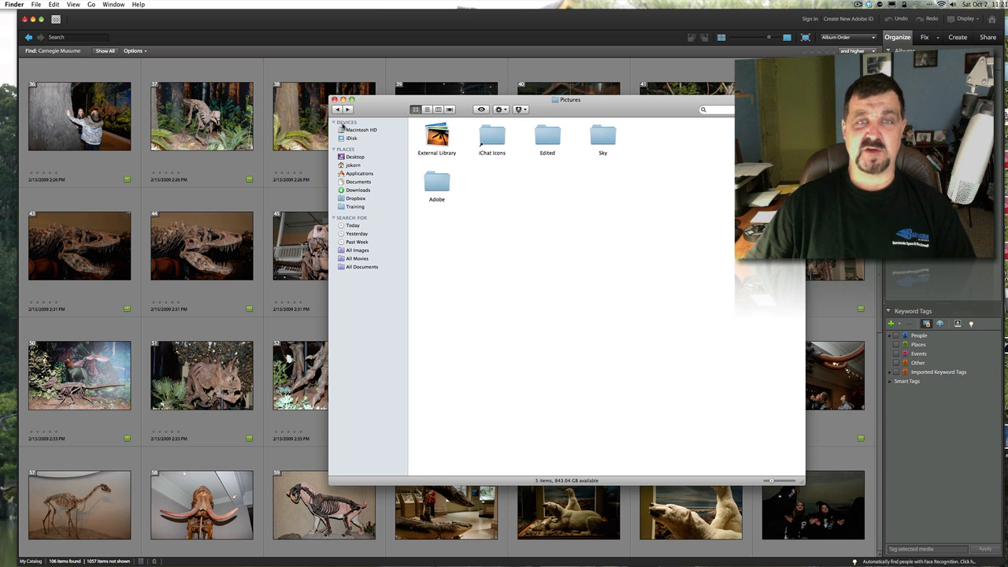
{"action": "left_click", "coordinate": [437, 139]}
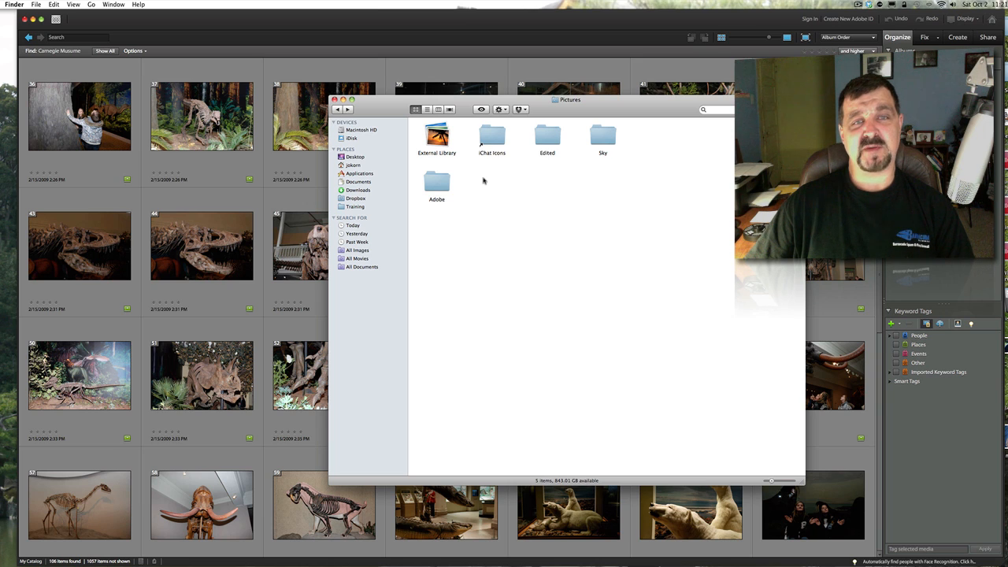
{"action": "left_click", "coordinate": [437, 135]}
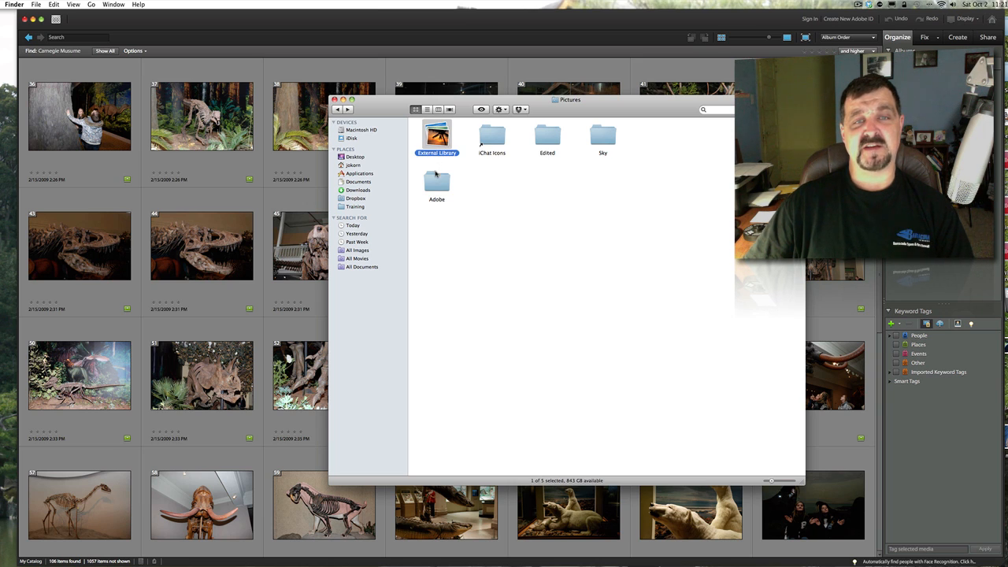
{"action": "left_click", "coordinate": [437, 186]}
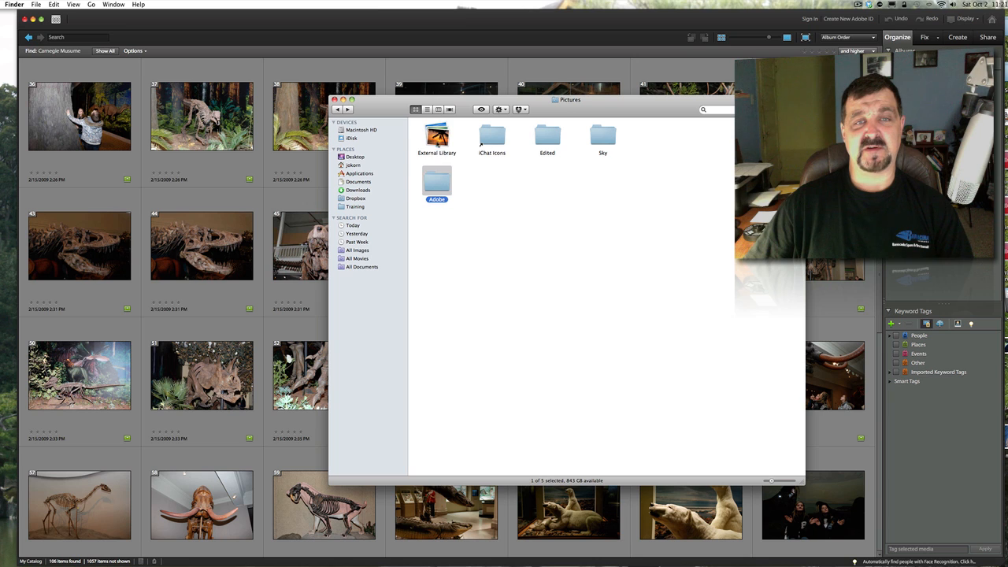